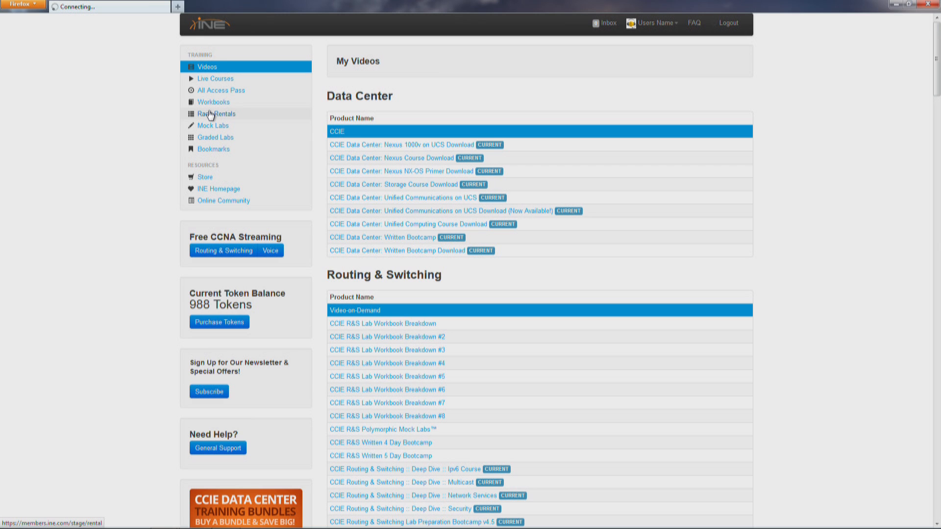
Show Rack Rentals and launch the current session's Control Panel.
click(215, 114)
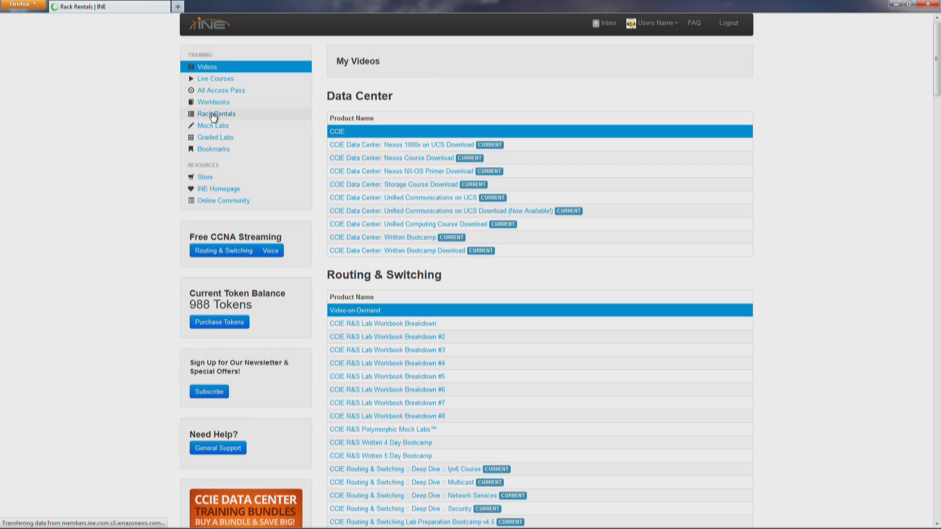
click(215, 113)
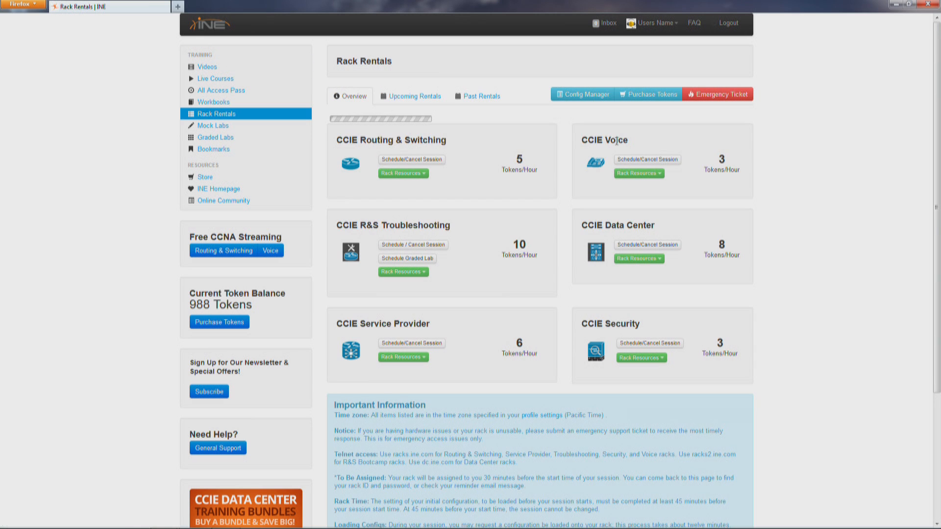
mouse_move(599, 126)
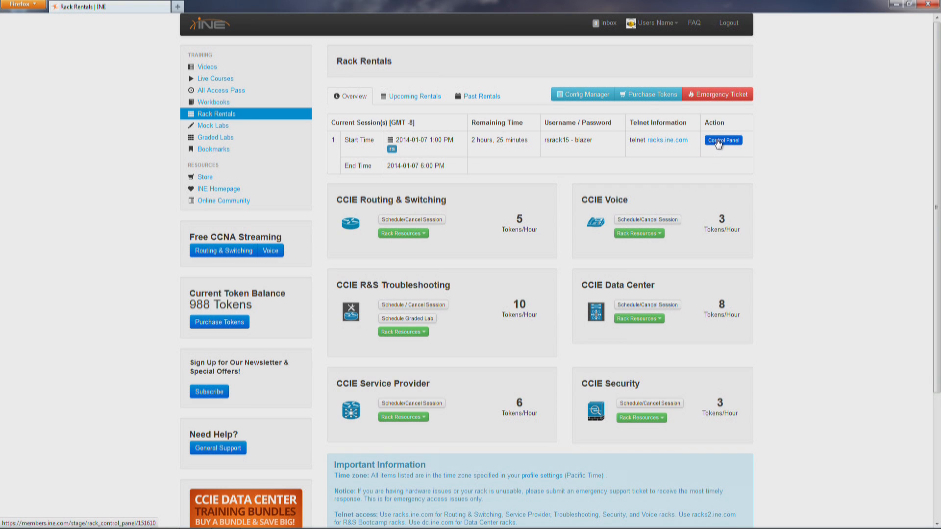
click(723, 140)
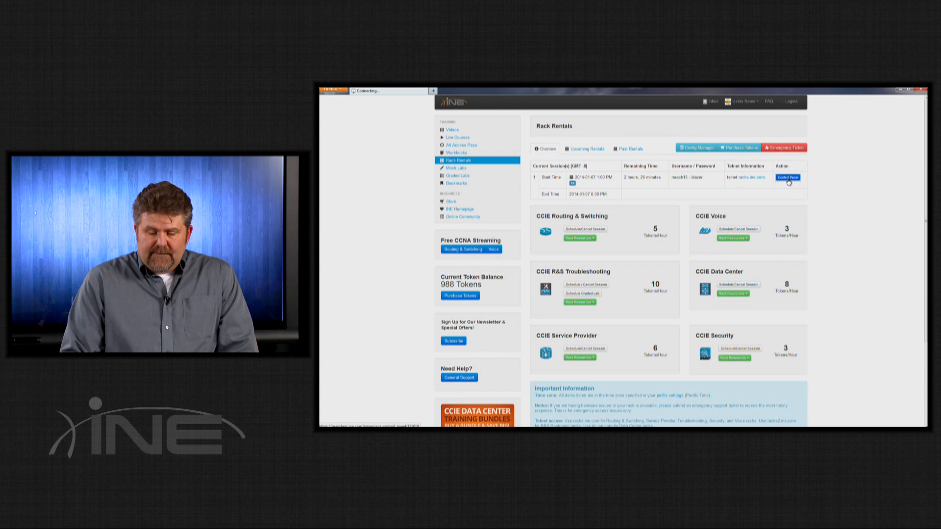
Load the Routing & Switching Rack Control Panel with its device topology diagram.
click(788, 178)
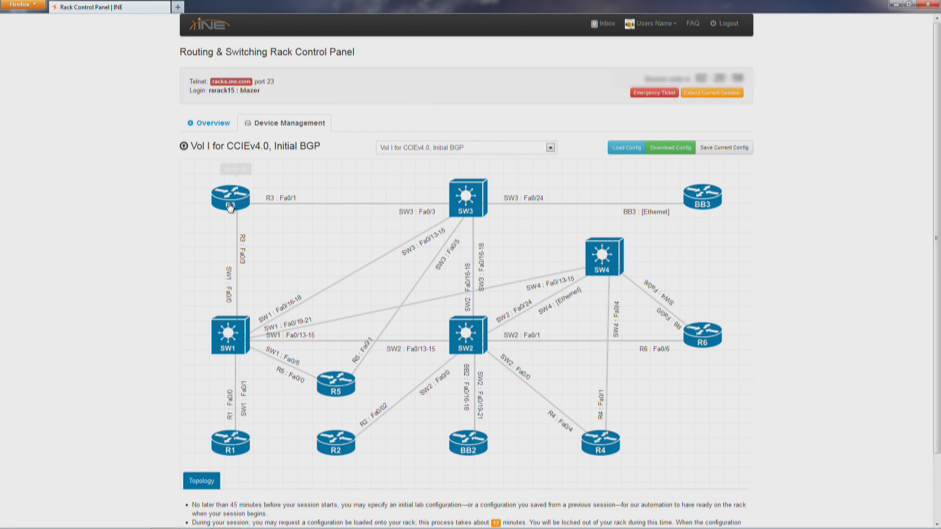
mouse_move(225, 195)
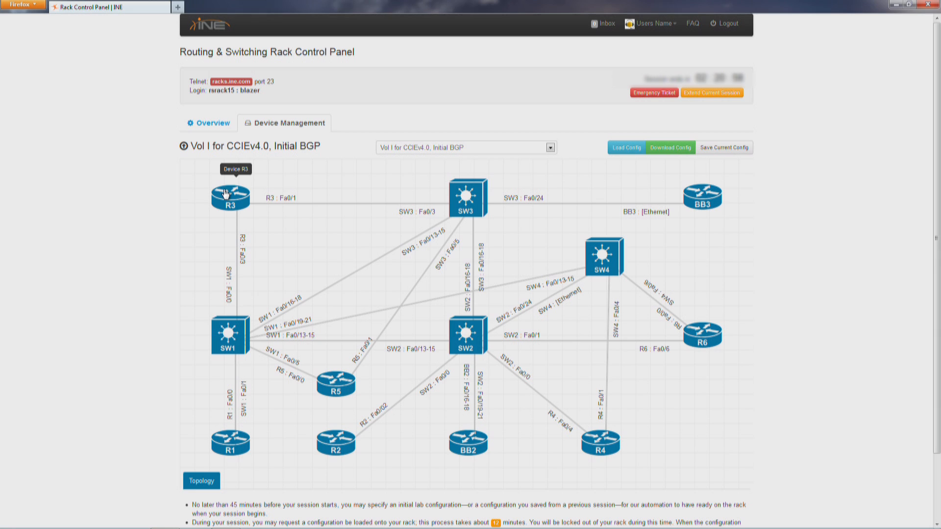
mouse_move(228, 197)
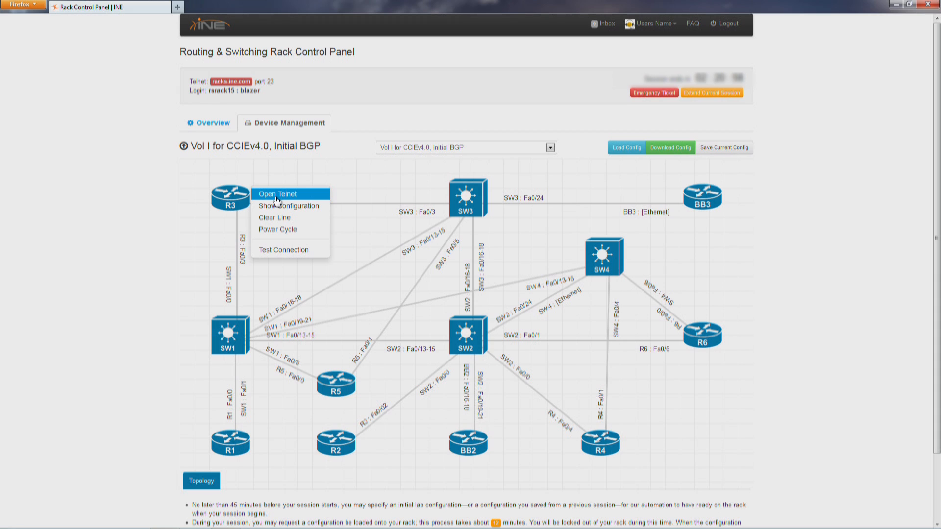
mouse_move(273, 211)
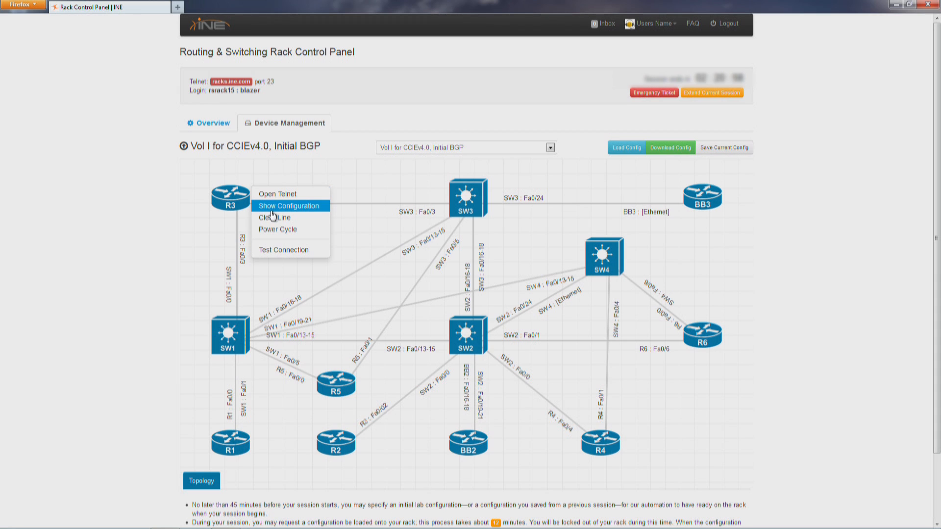
mouse_move(274, 217)
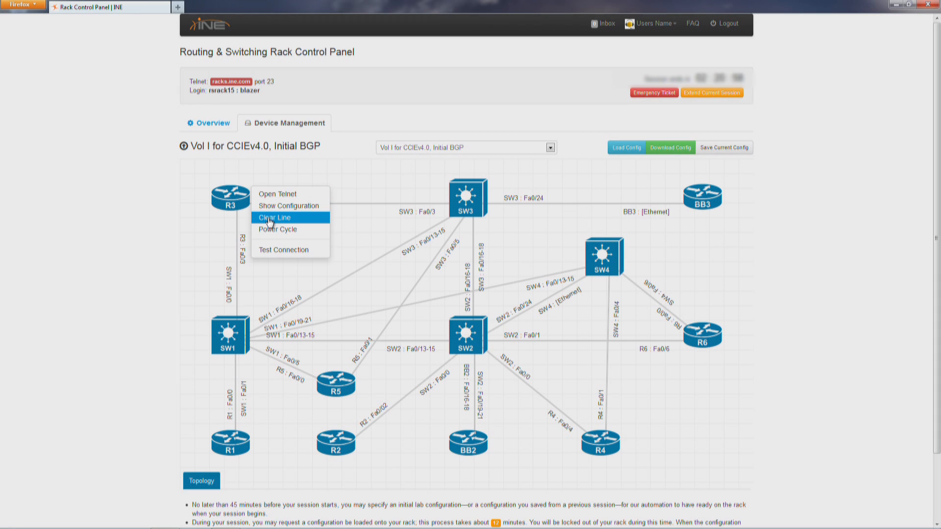
mouse_move(270, 233)
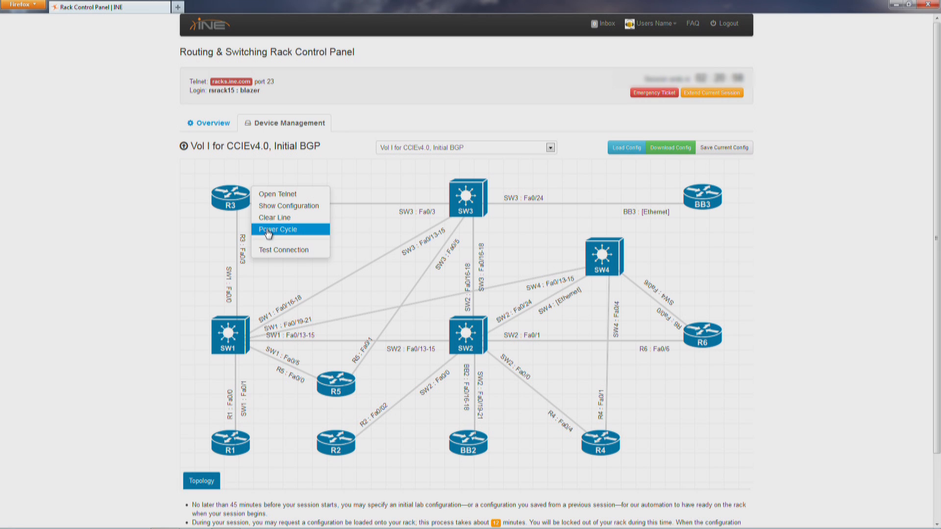
mouse_move(268, 253)
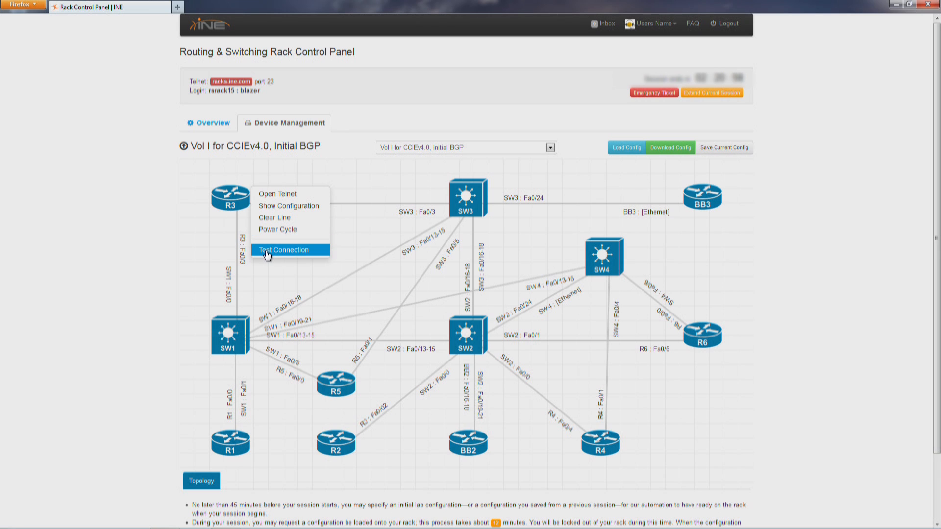
Start a Test Connection on router R3 from the topology diagram.
click(284, 250)
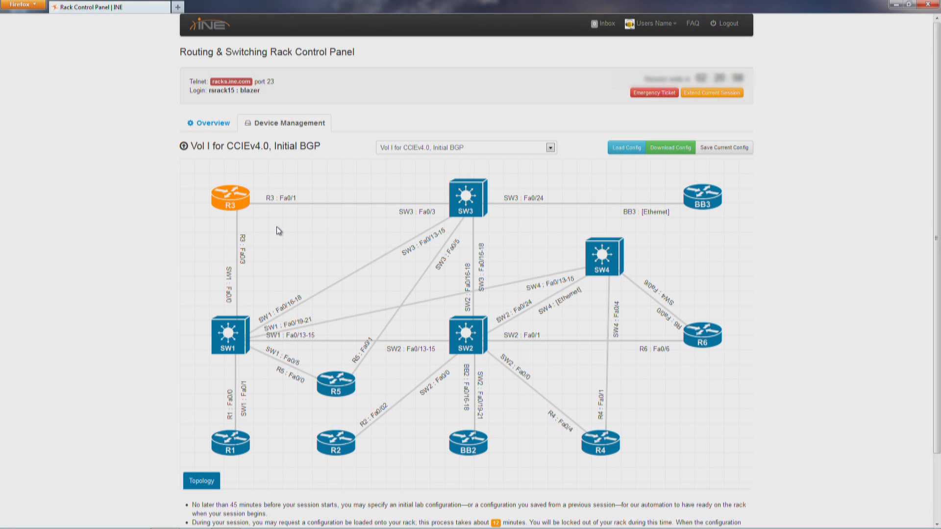
Show R3's connection test result reporting the line in use, closed by host.
click(230, 197)
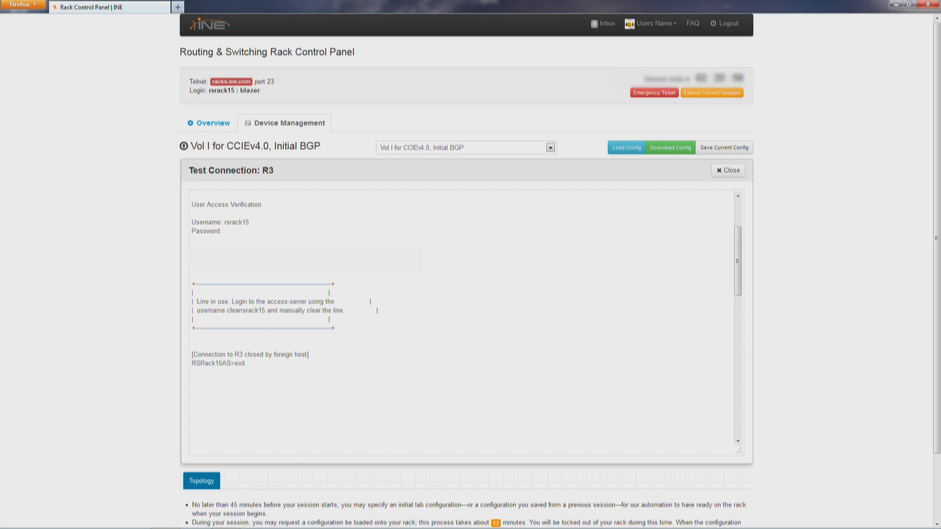
mouse_move(733, 177)
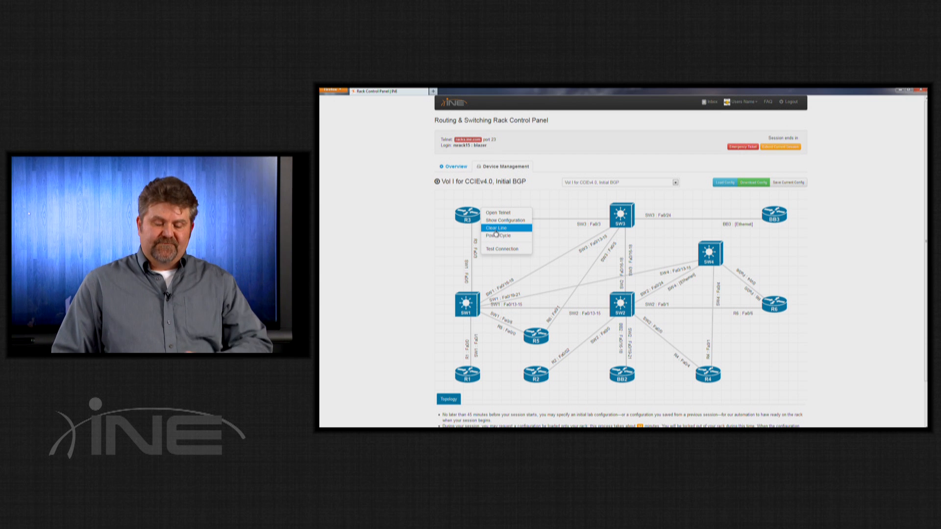
mouse_move(504, 220)
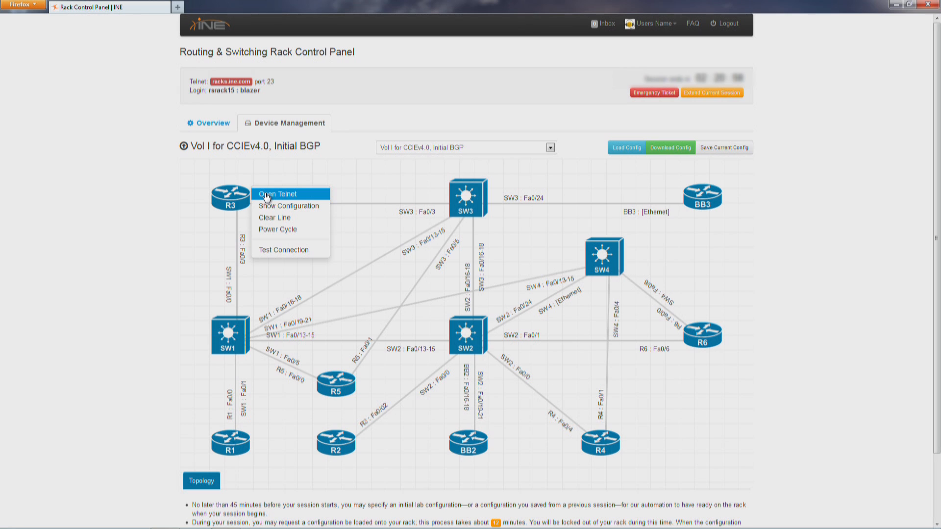
Start a web Telnet session to R3 and clear the busy line to reach the Rack15R3# prompt.
click(277, 193)
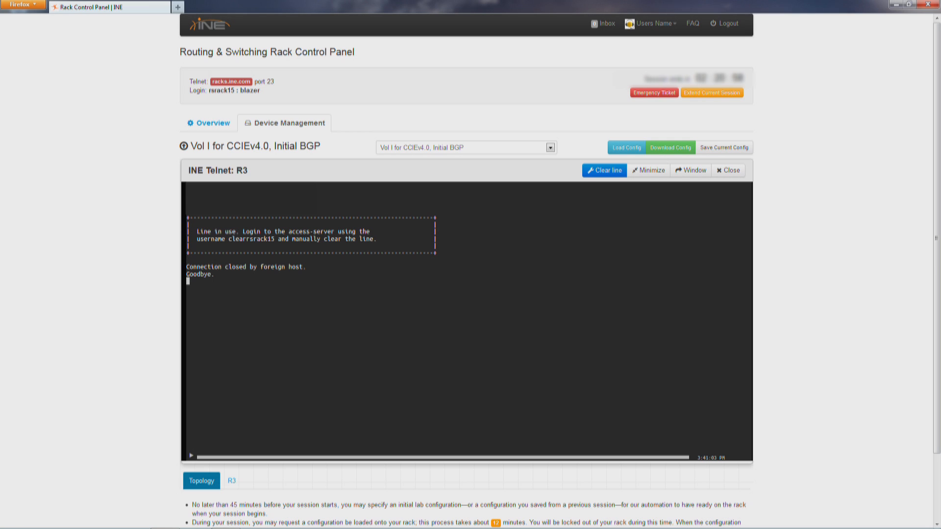
mouse_move(214, 227)
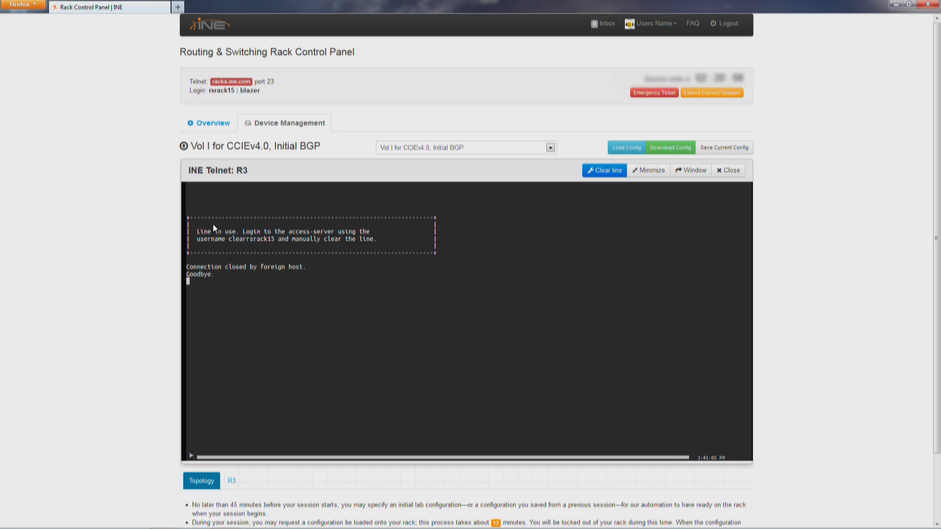
click(604, 171)
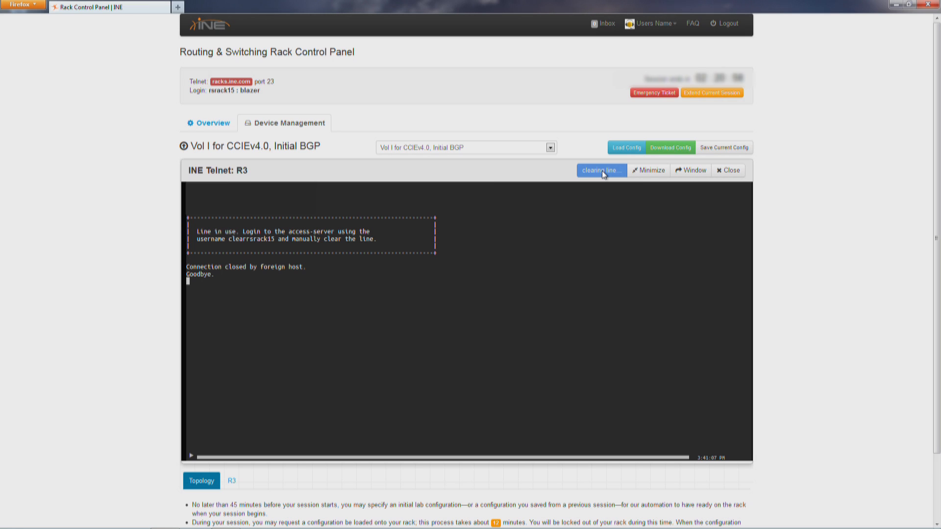
click(602, 171)
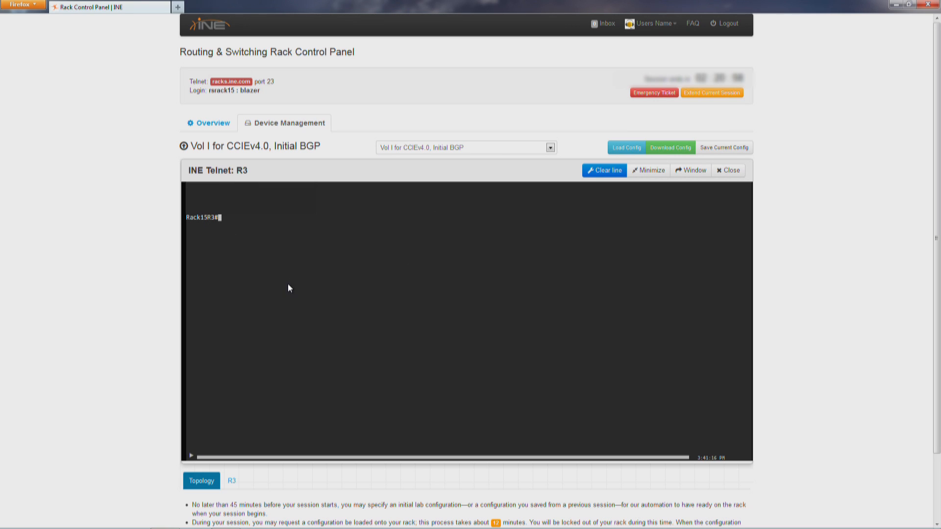
mouse_move(300, 314)
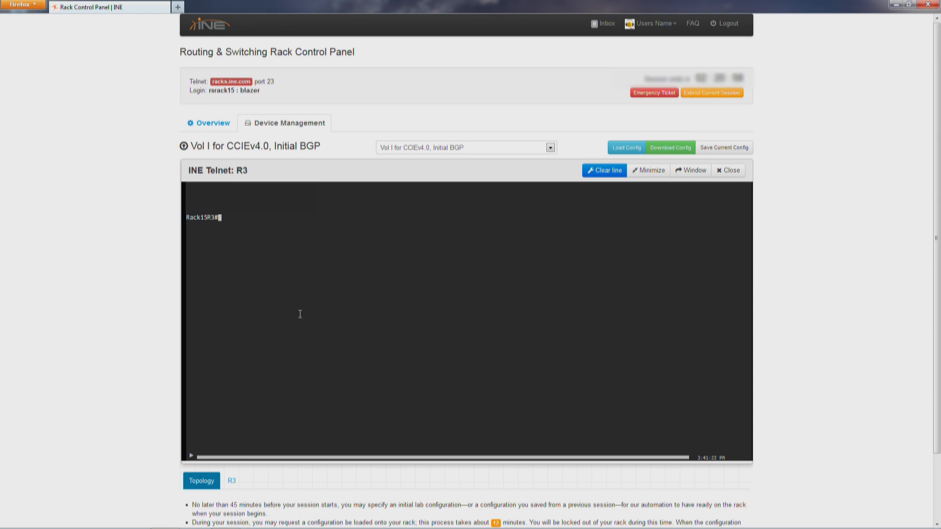
mouse_move(205, 434)
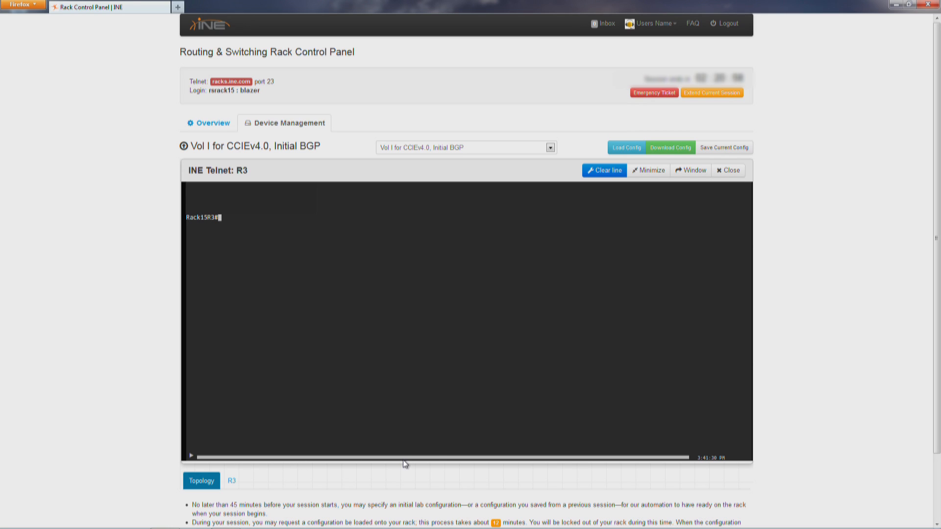
mouse_move(375, 253)
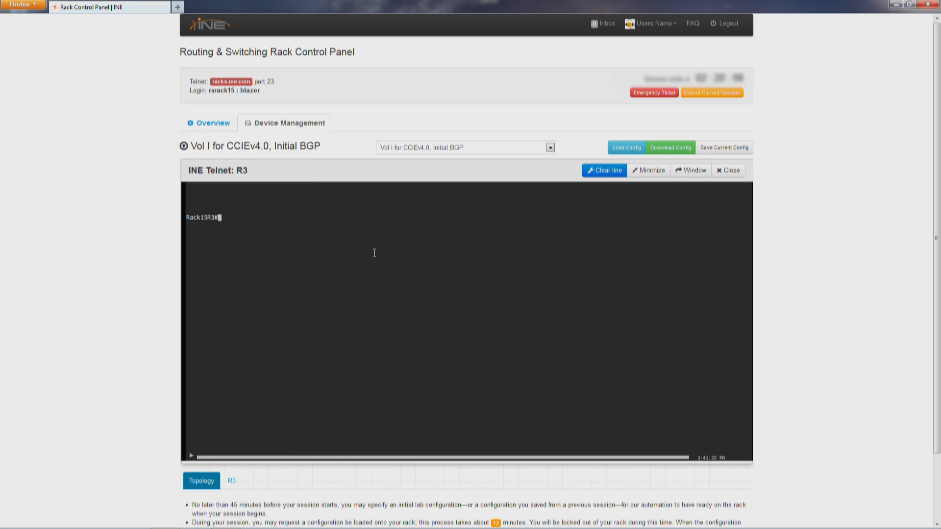
mouse_move(368, 235)
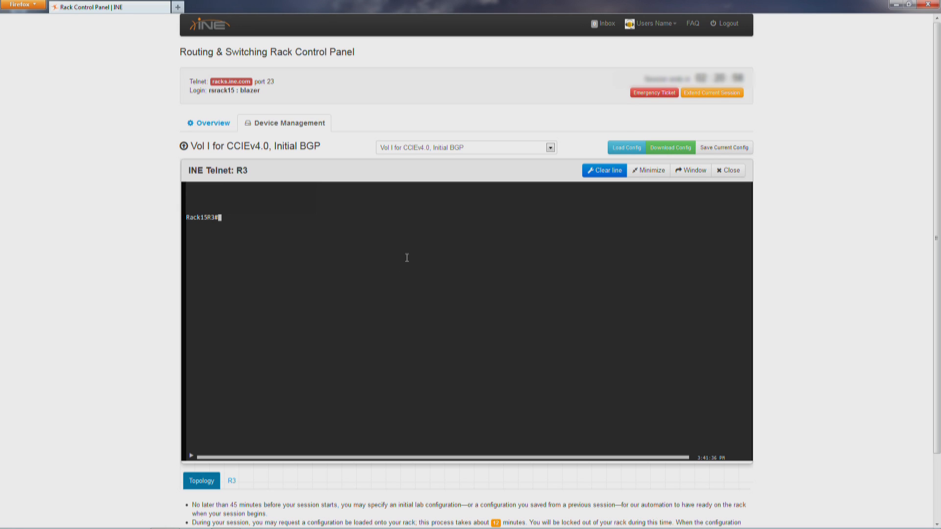
mouse_move(399, 232)
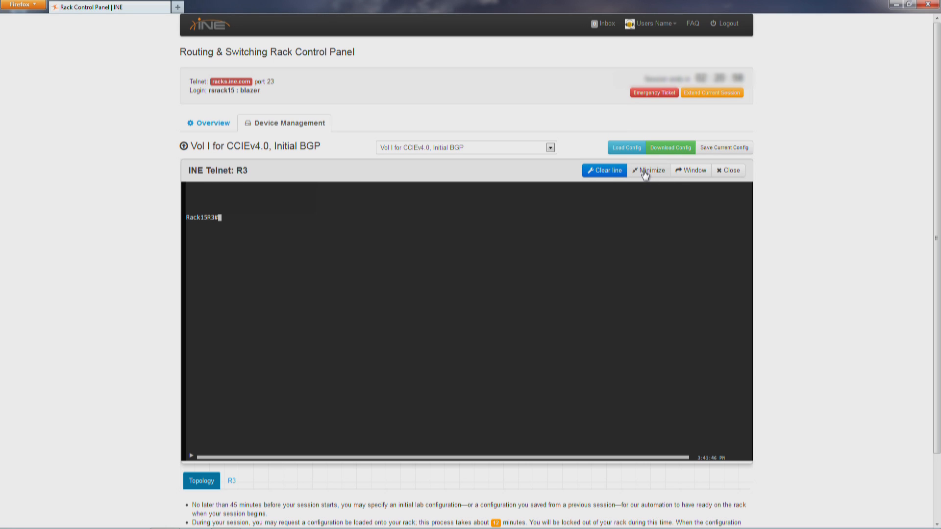
click(201, 481)
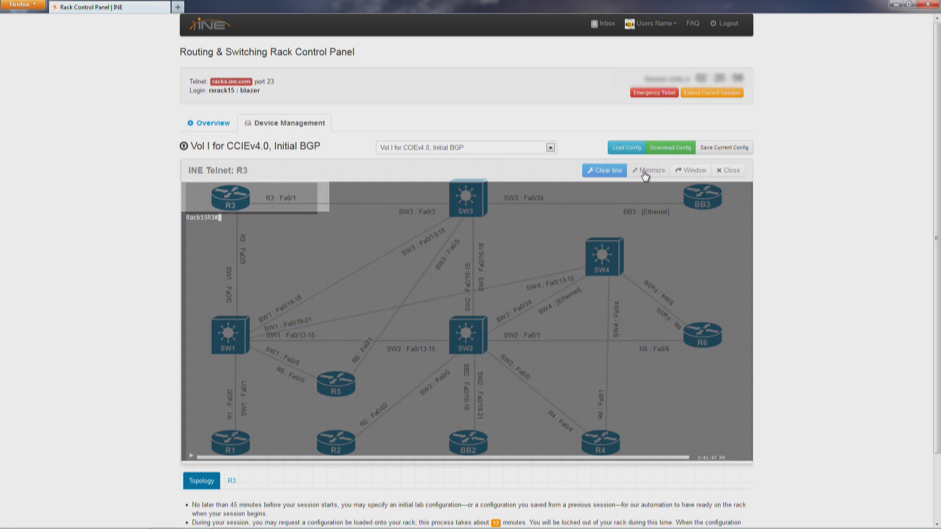
click(728, 171)
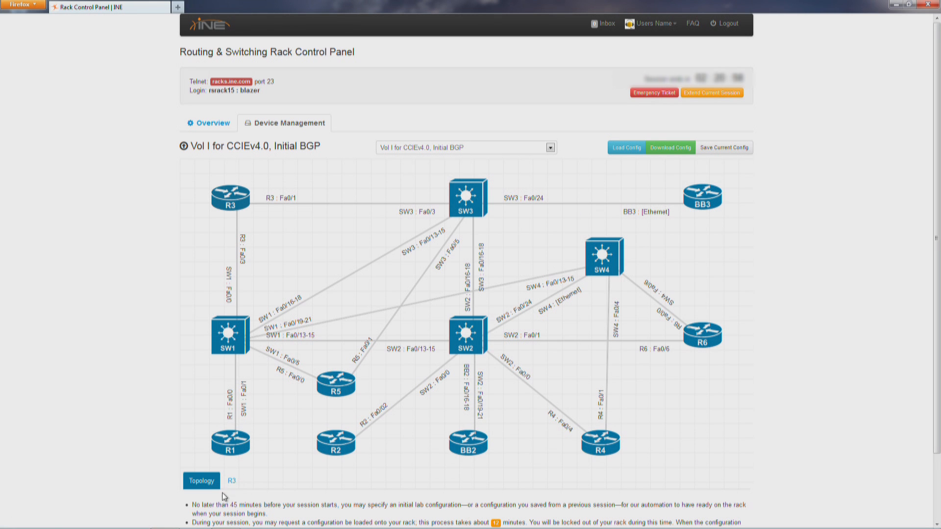
mouse_move(393, 489)
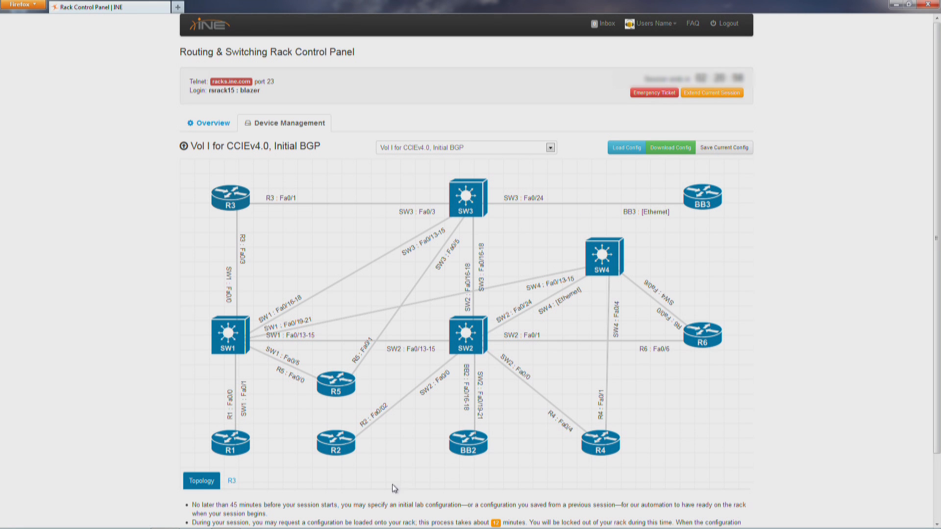
mouse_move(275, 482)
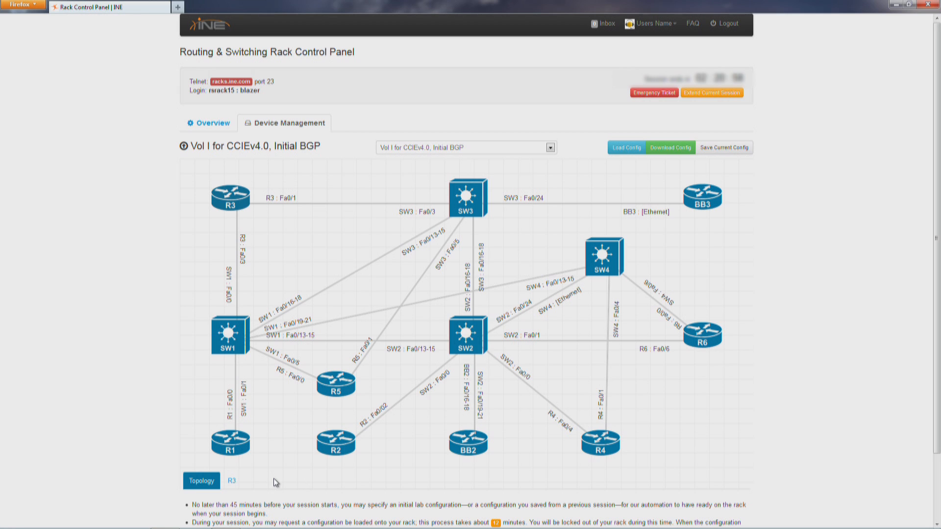
mouse_move(278, 484)
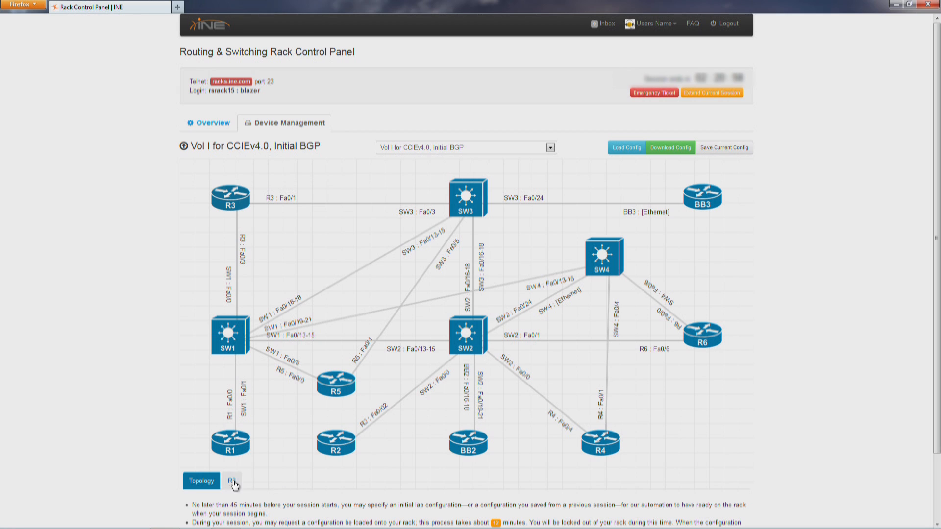
click(233, 480)
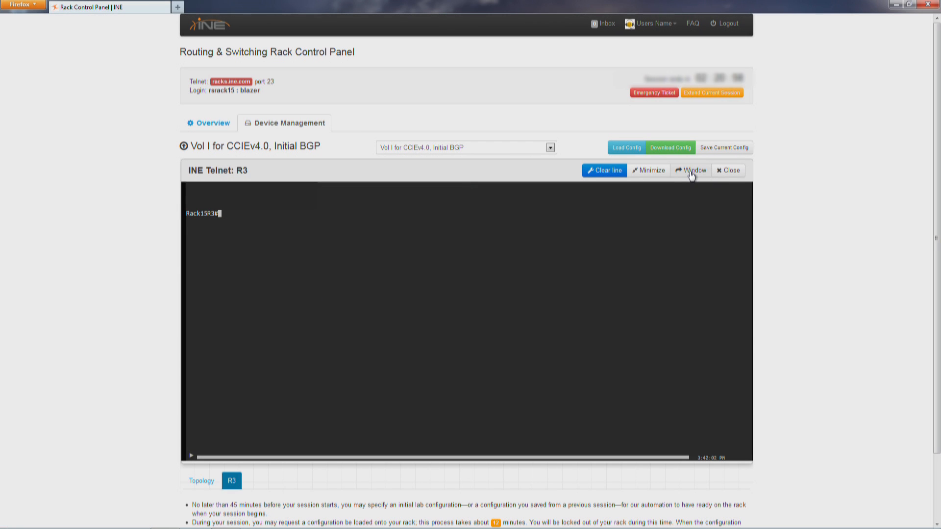
Move the R3 Telnet session into its own Firefox window and return to the topology page.
click(690, 171)
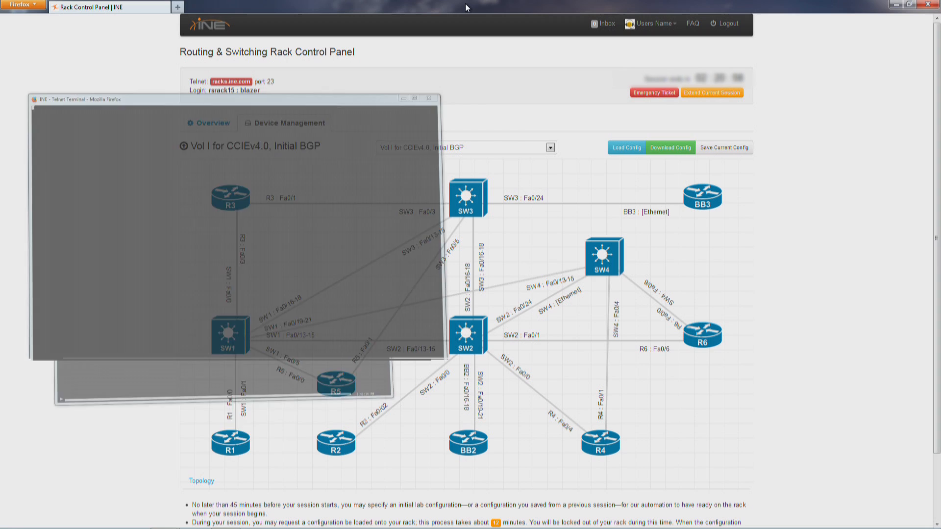
click(427, 98)
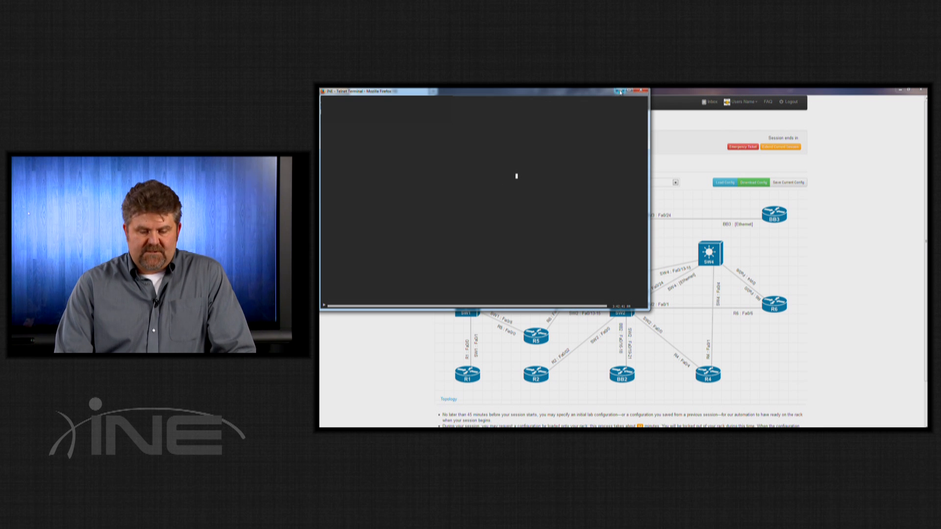
click(643, 89)
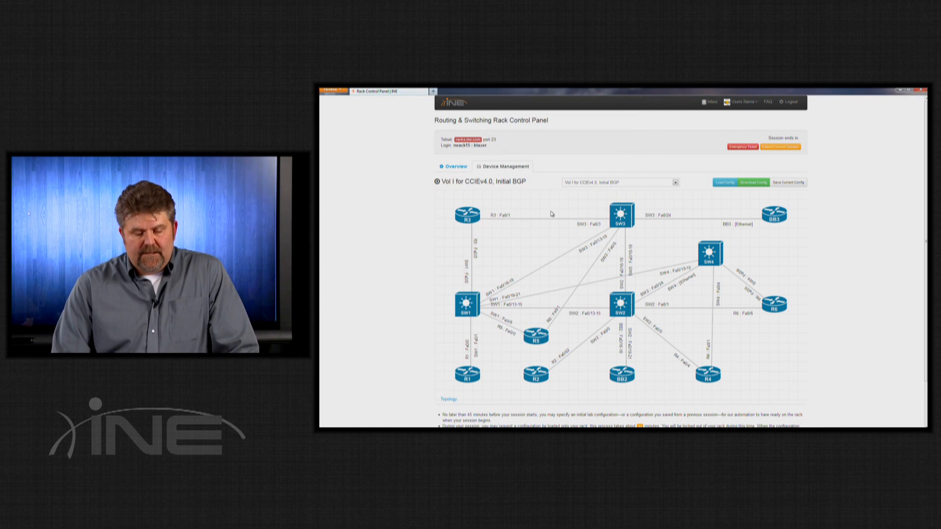